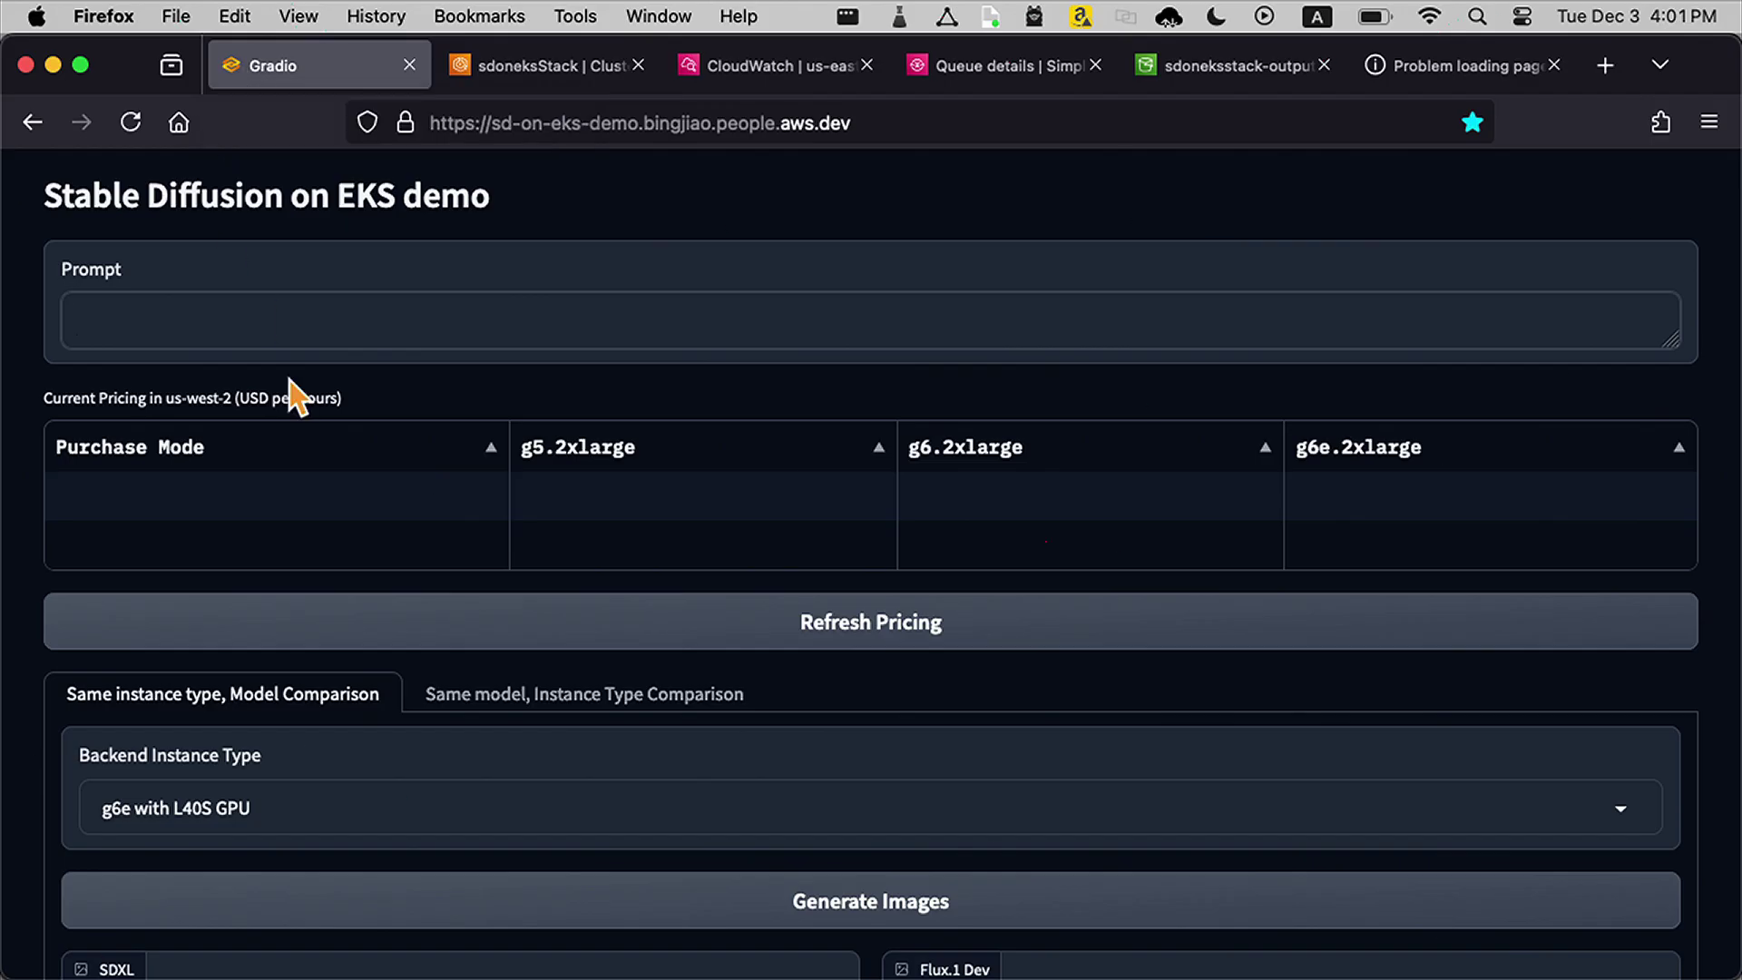
Step: Enter the prompt 'a running horse' and generate images for SDXL and Flux.1 Dev
{"action": "type", "text": "a running"}
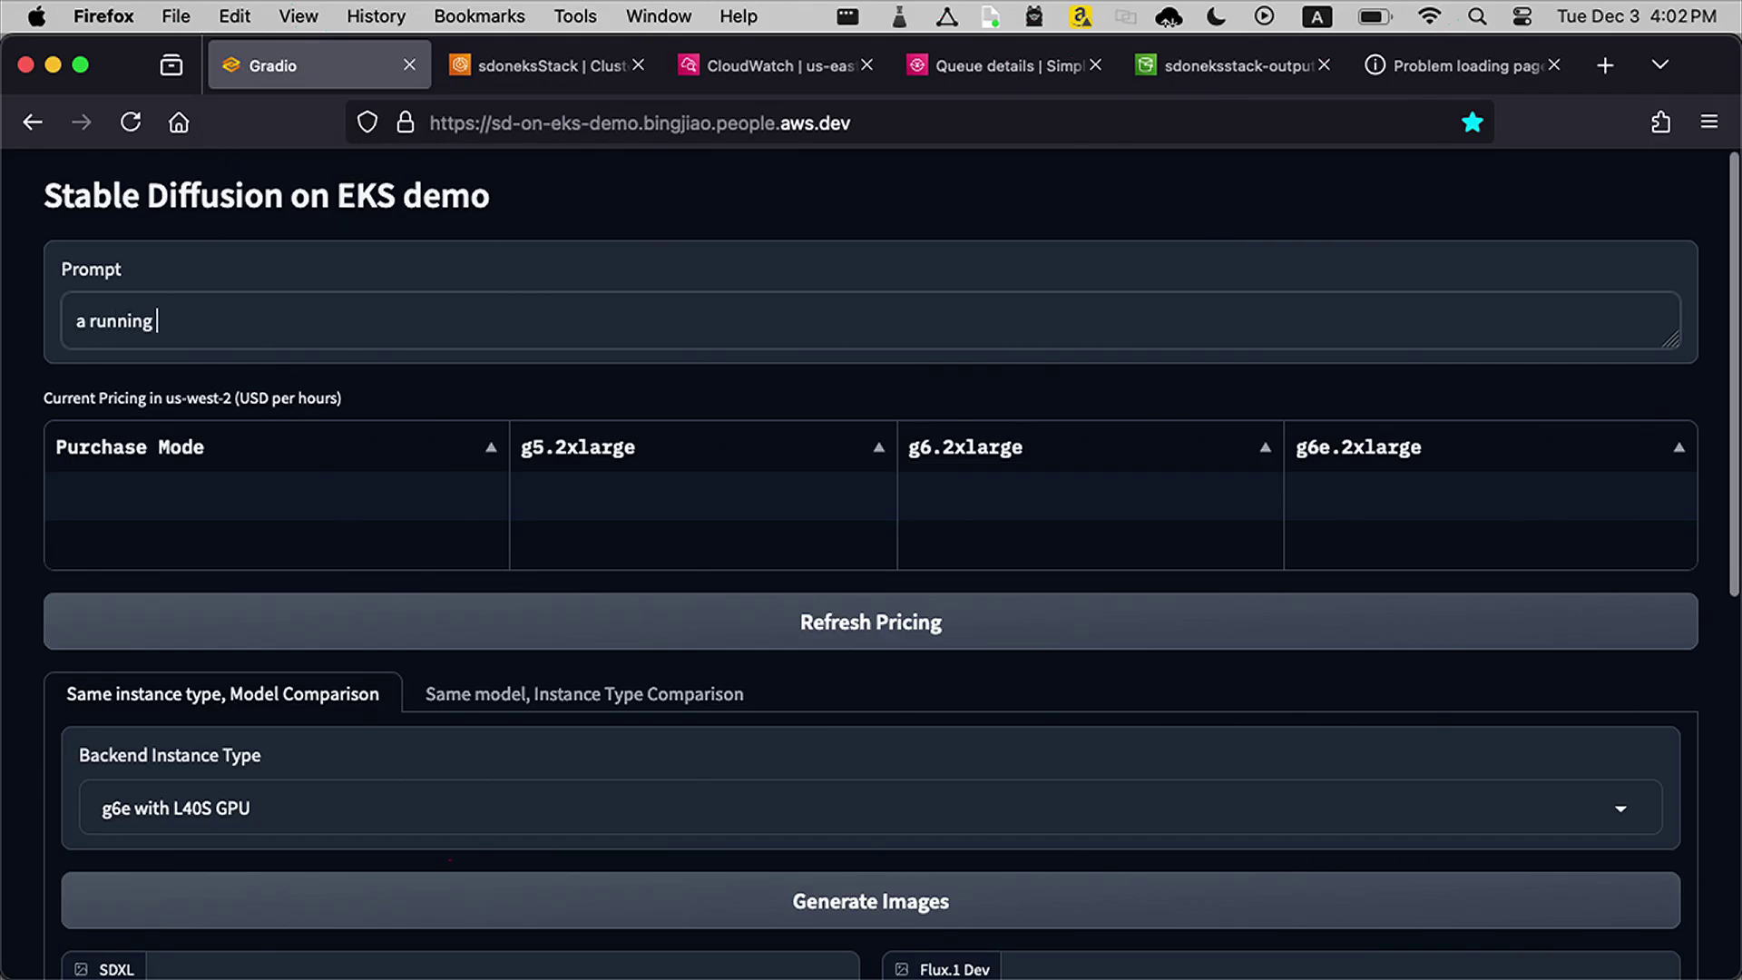
{"action": "type", "text": "horse"}
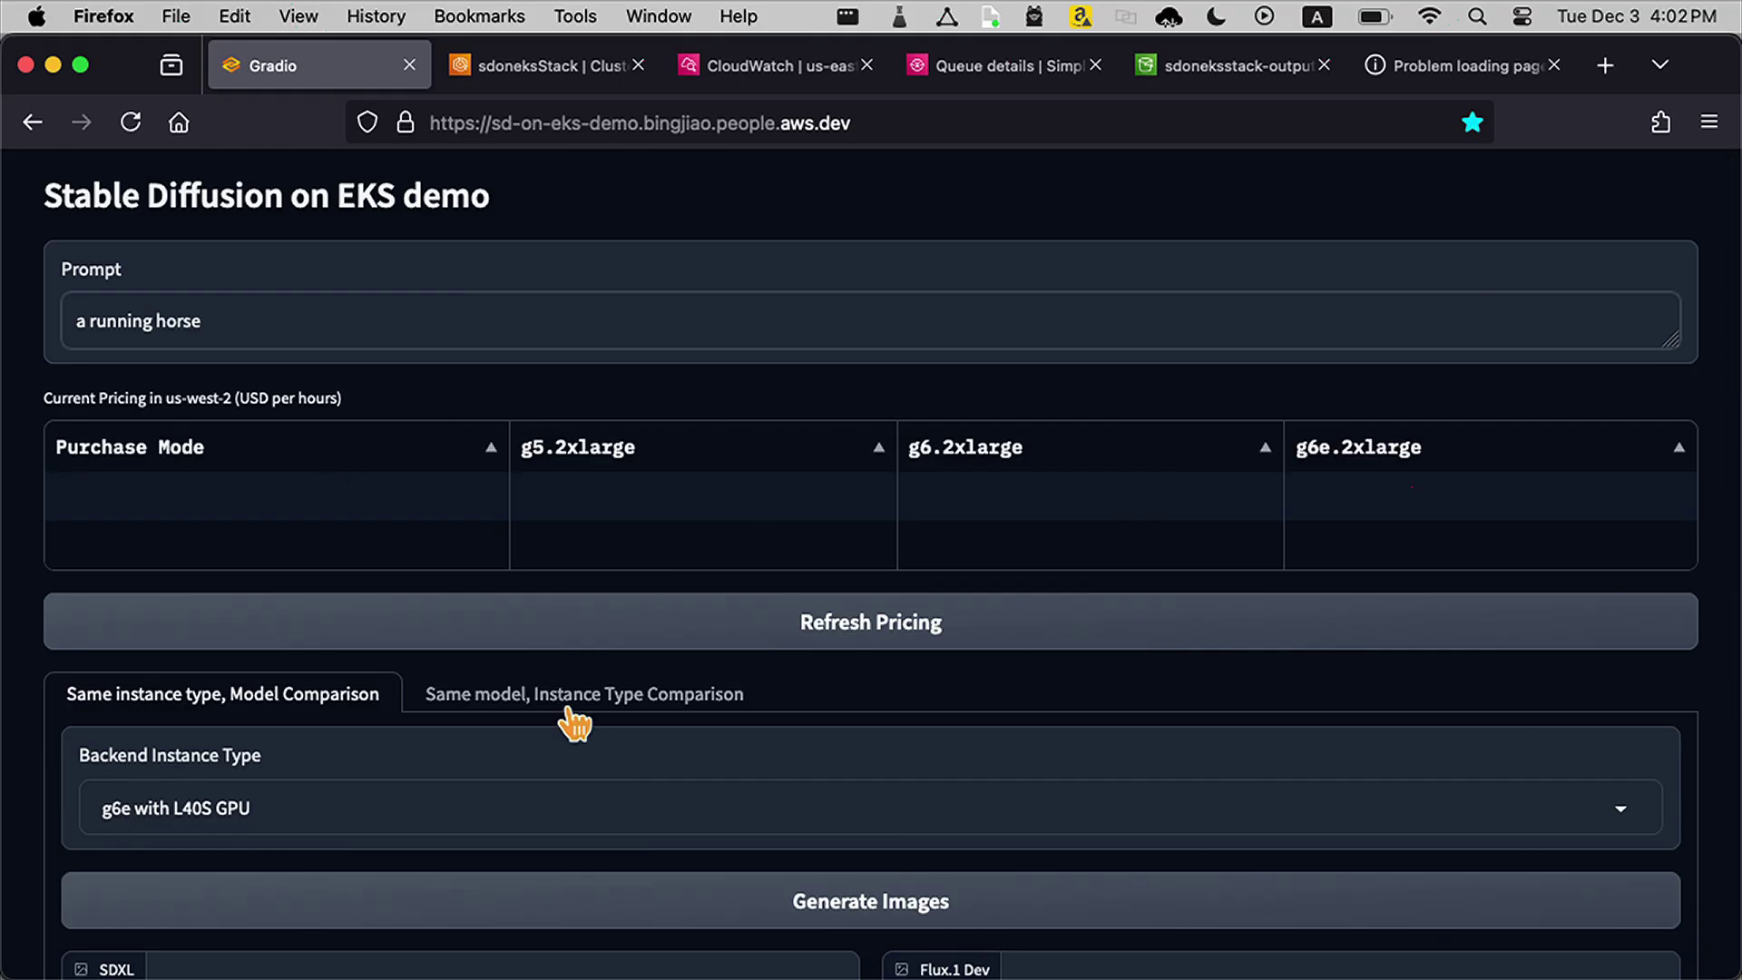
{"action": "left_click", "coordinate": [871, 902]}
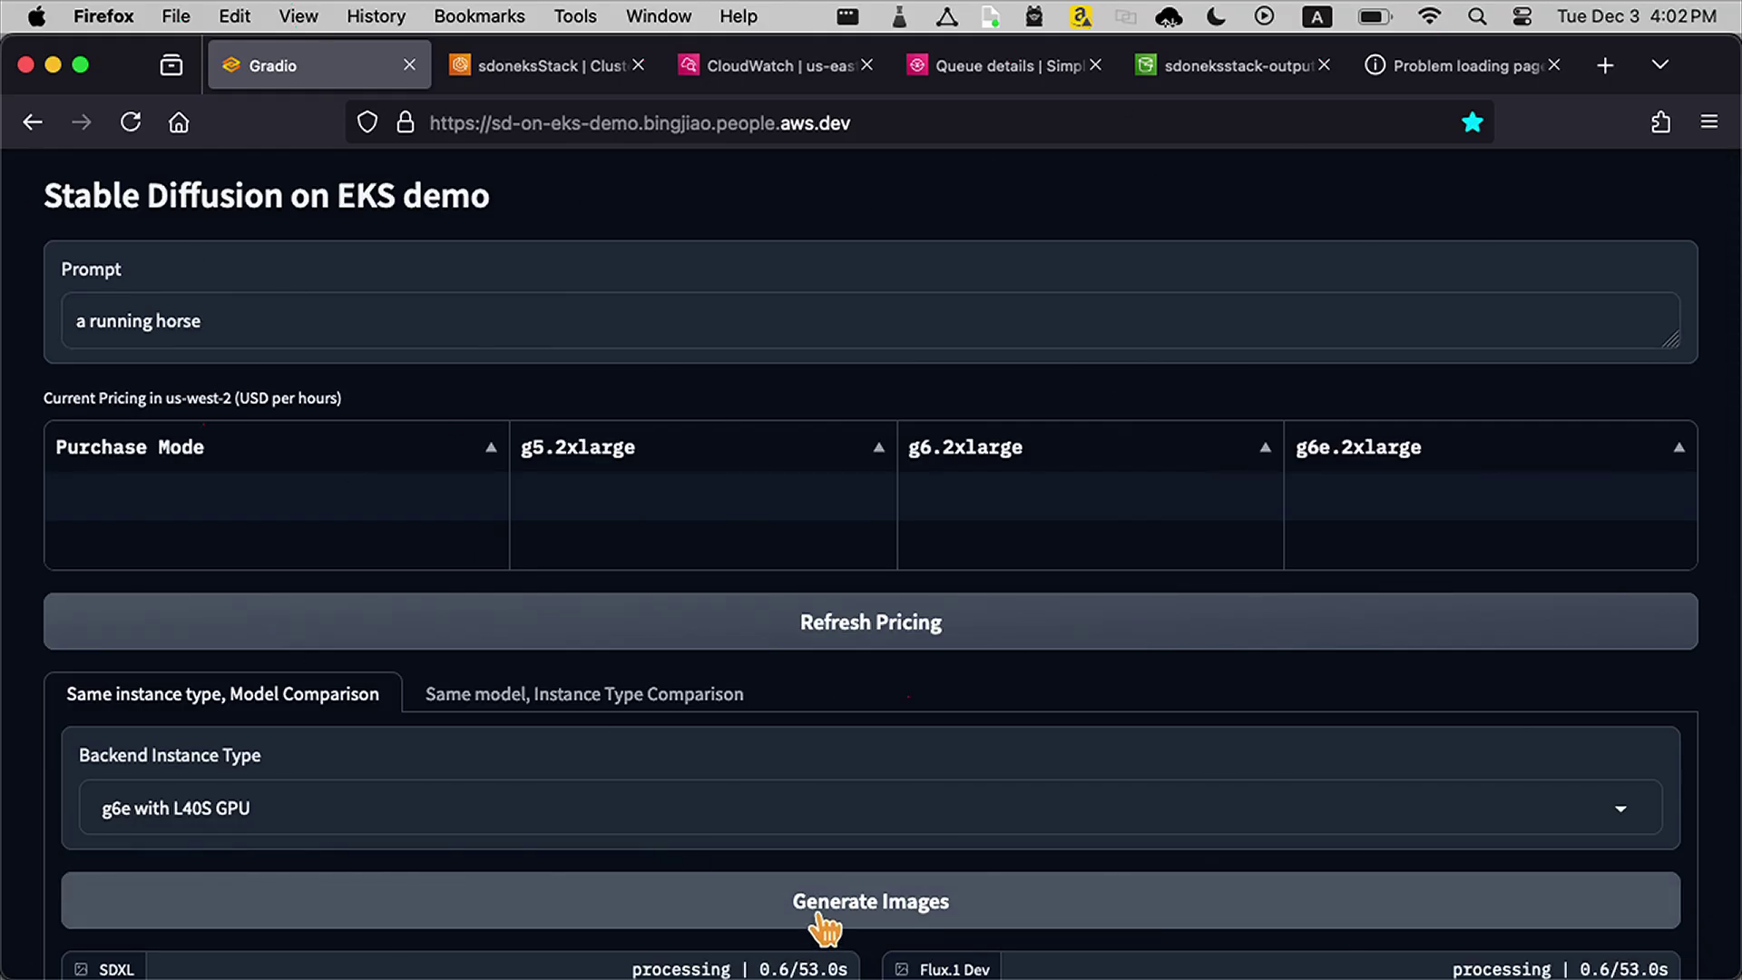
{"action": "scroll", "scroll_direction": "down", "scroll_amount": 3}
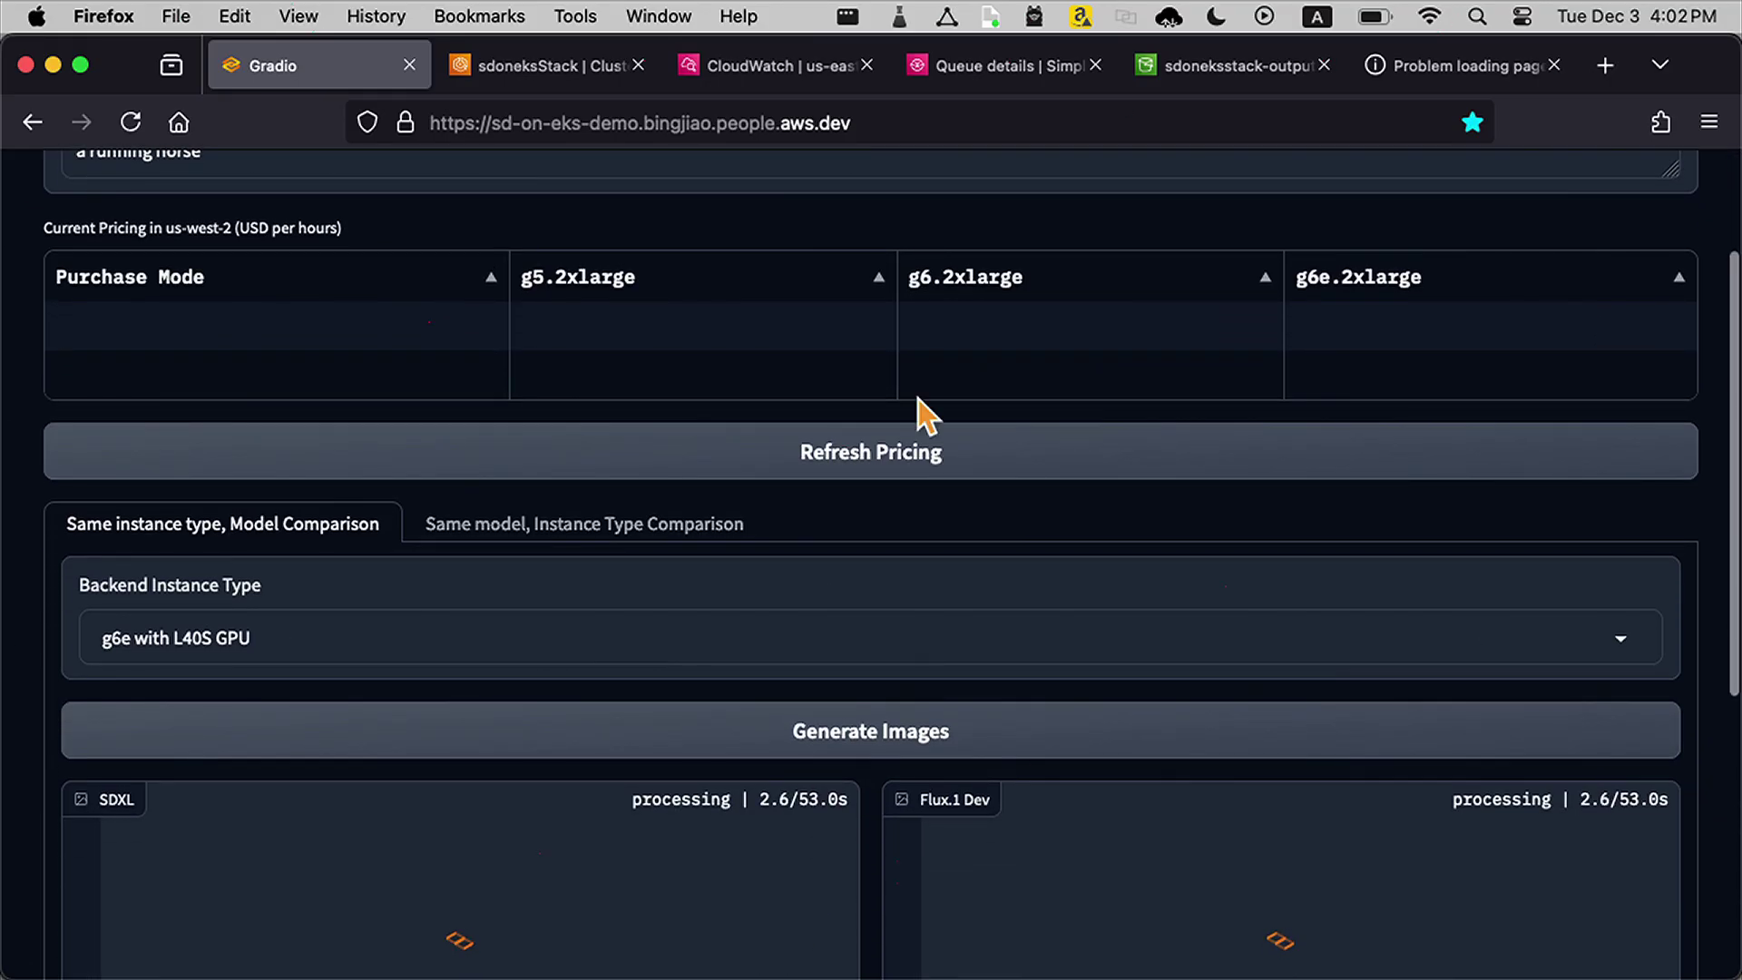
{"action": "left_click", "coordinate": [894, 452]}
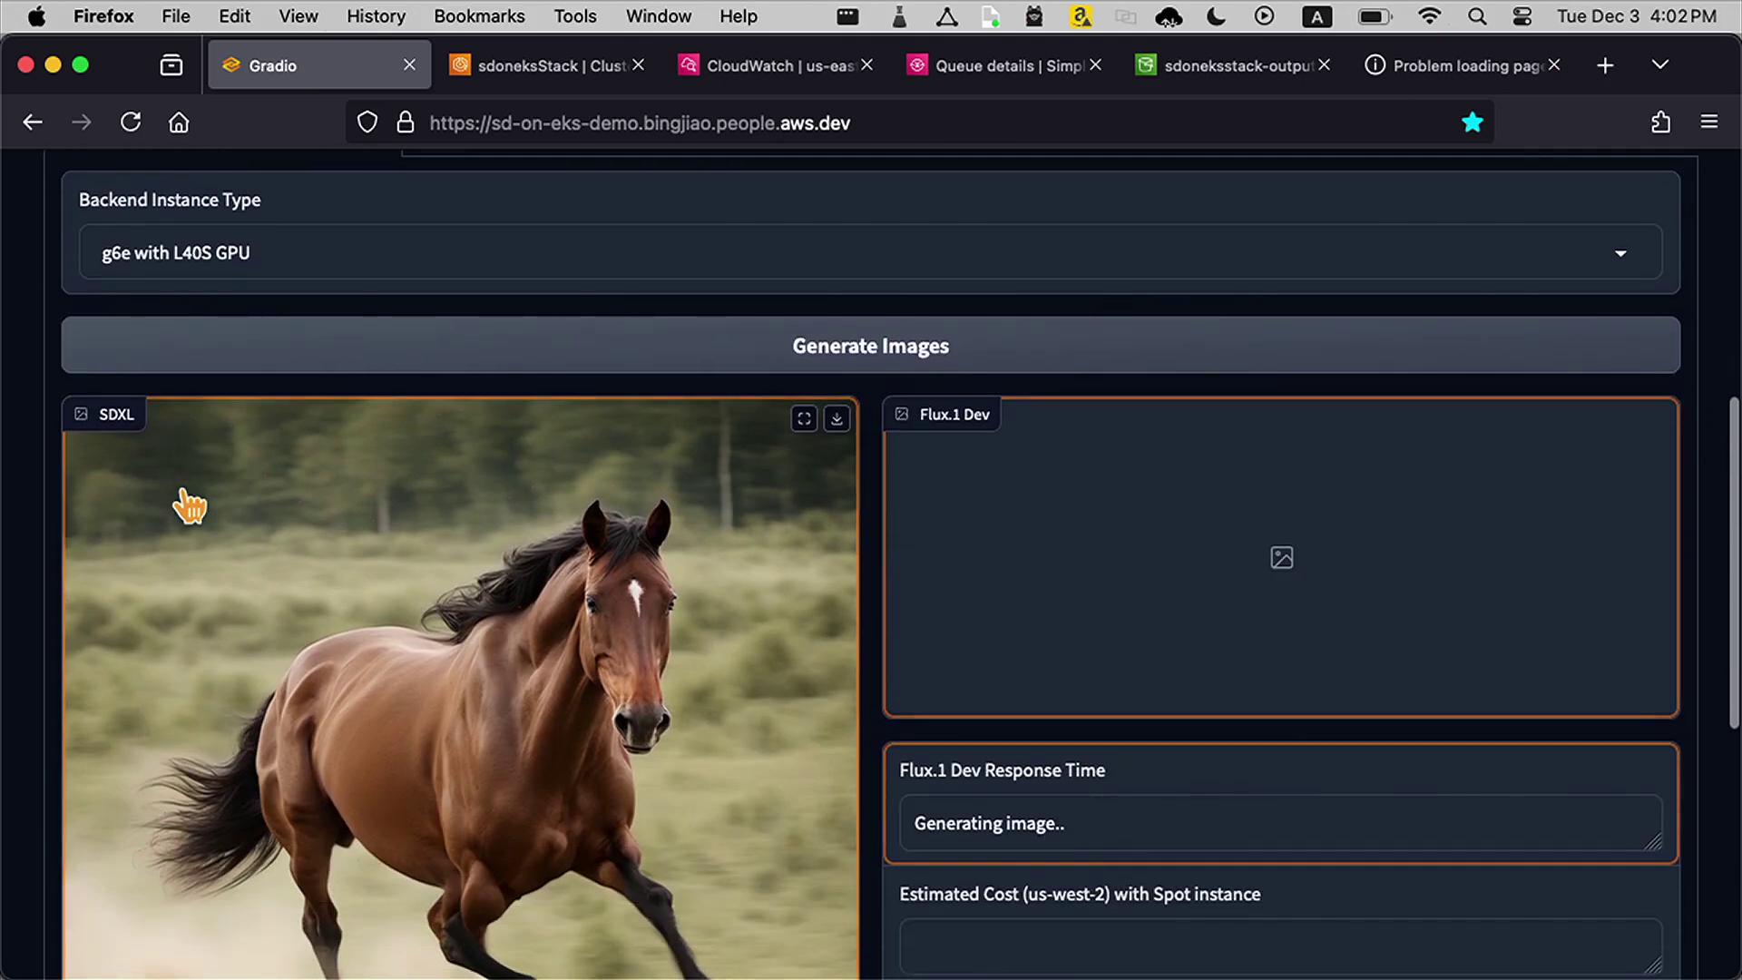
{"action": "mouse_move", "coordinate": [309, 525]}
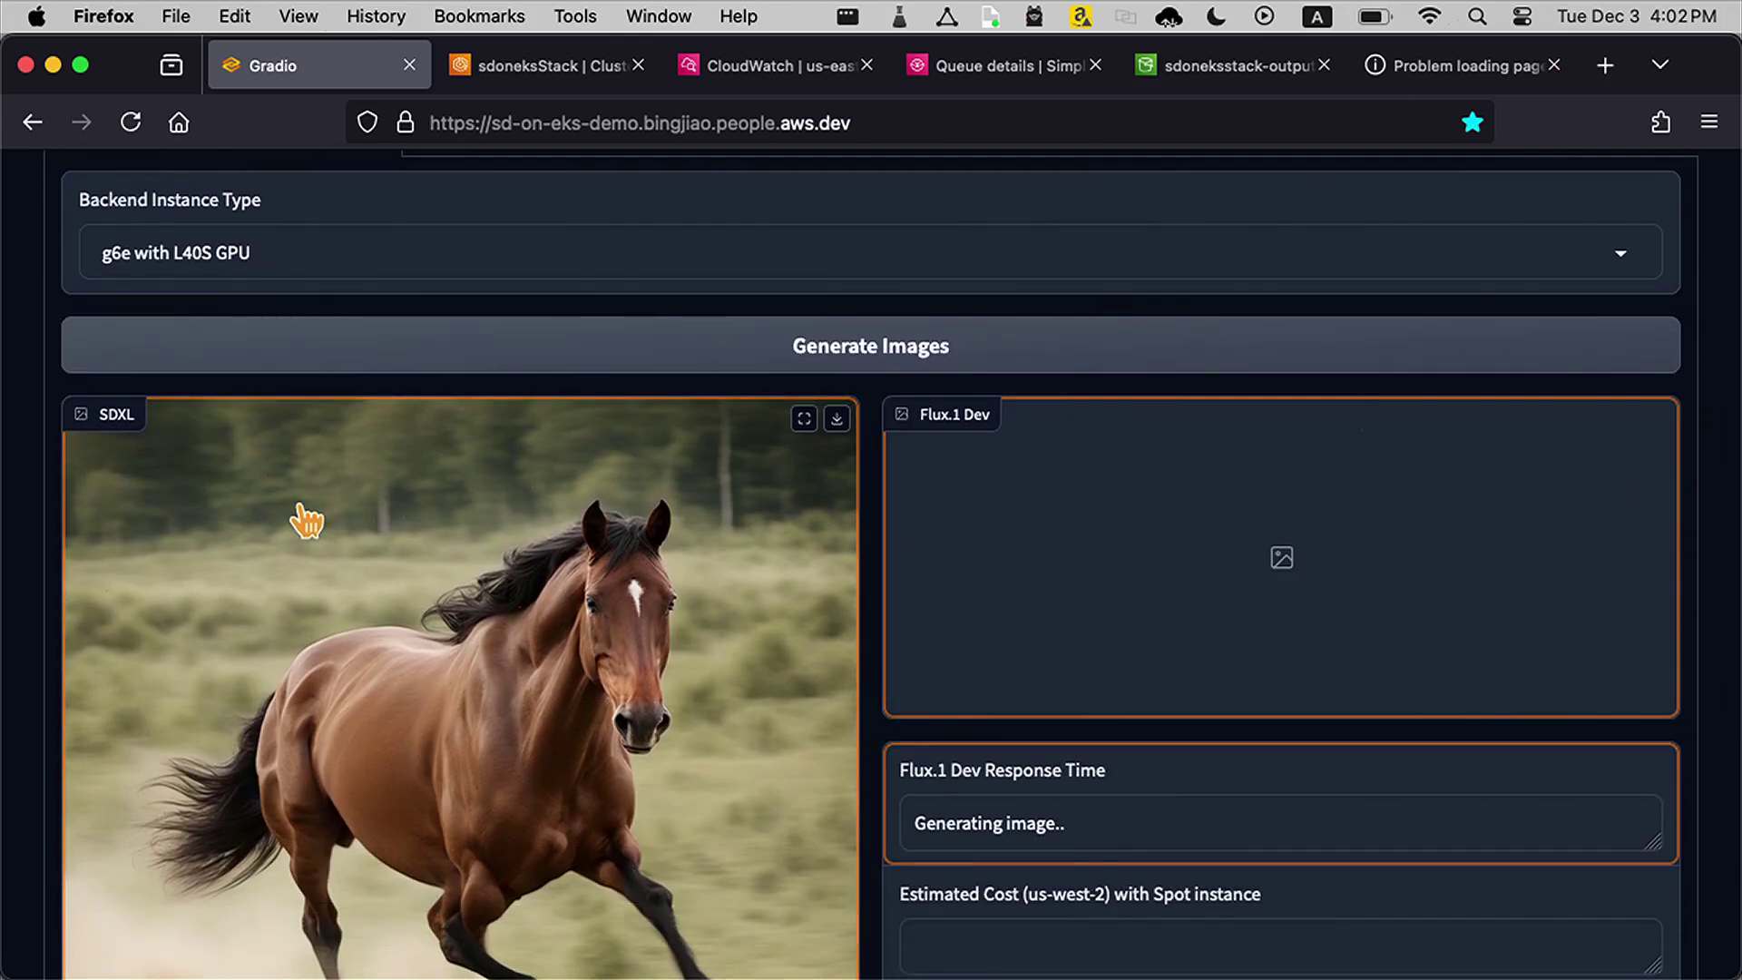
{"action": "mouse_move", "coordinate": [161, 253]}
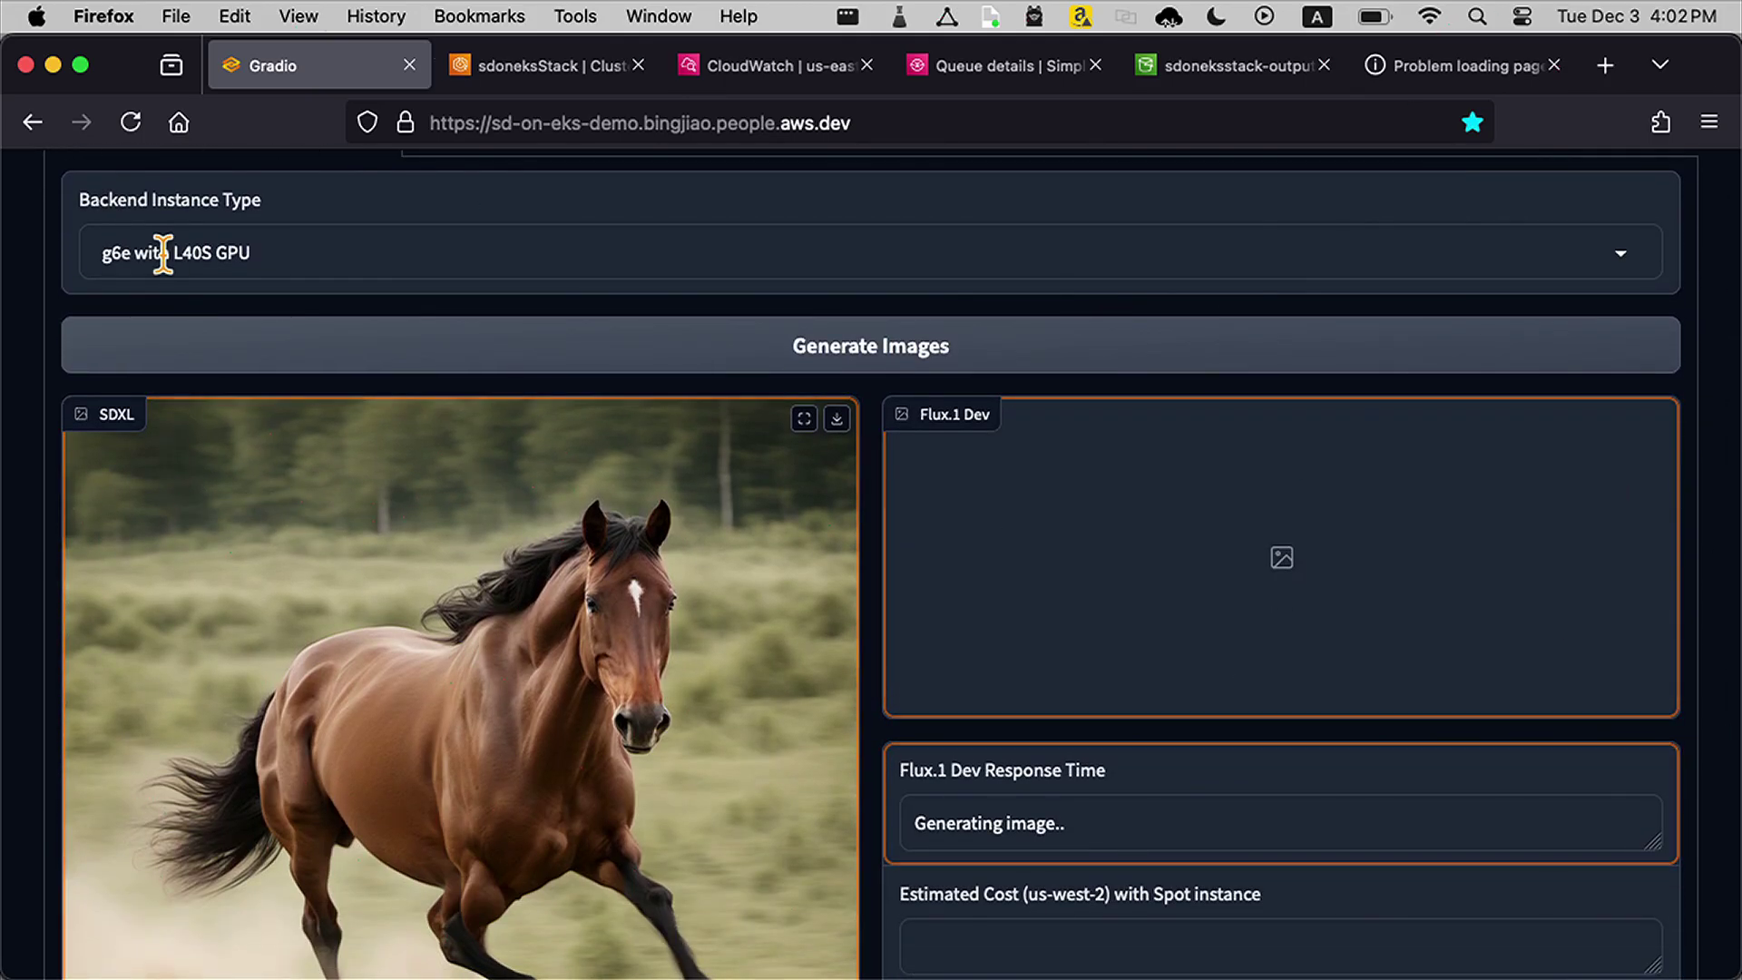
Step: Scroll down to view the Flux.1 Dev running-horse image beside the SDXL result
{"action": "scroll", "scroll_direction": "down", "scroll_amount": 3}
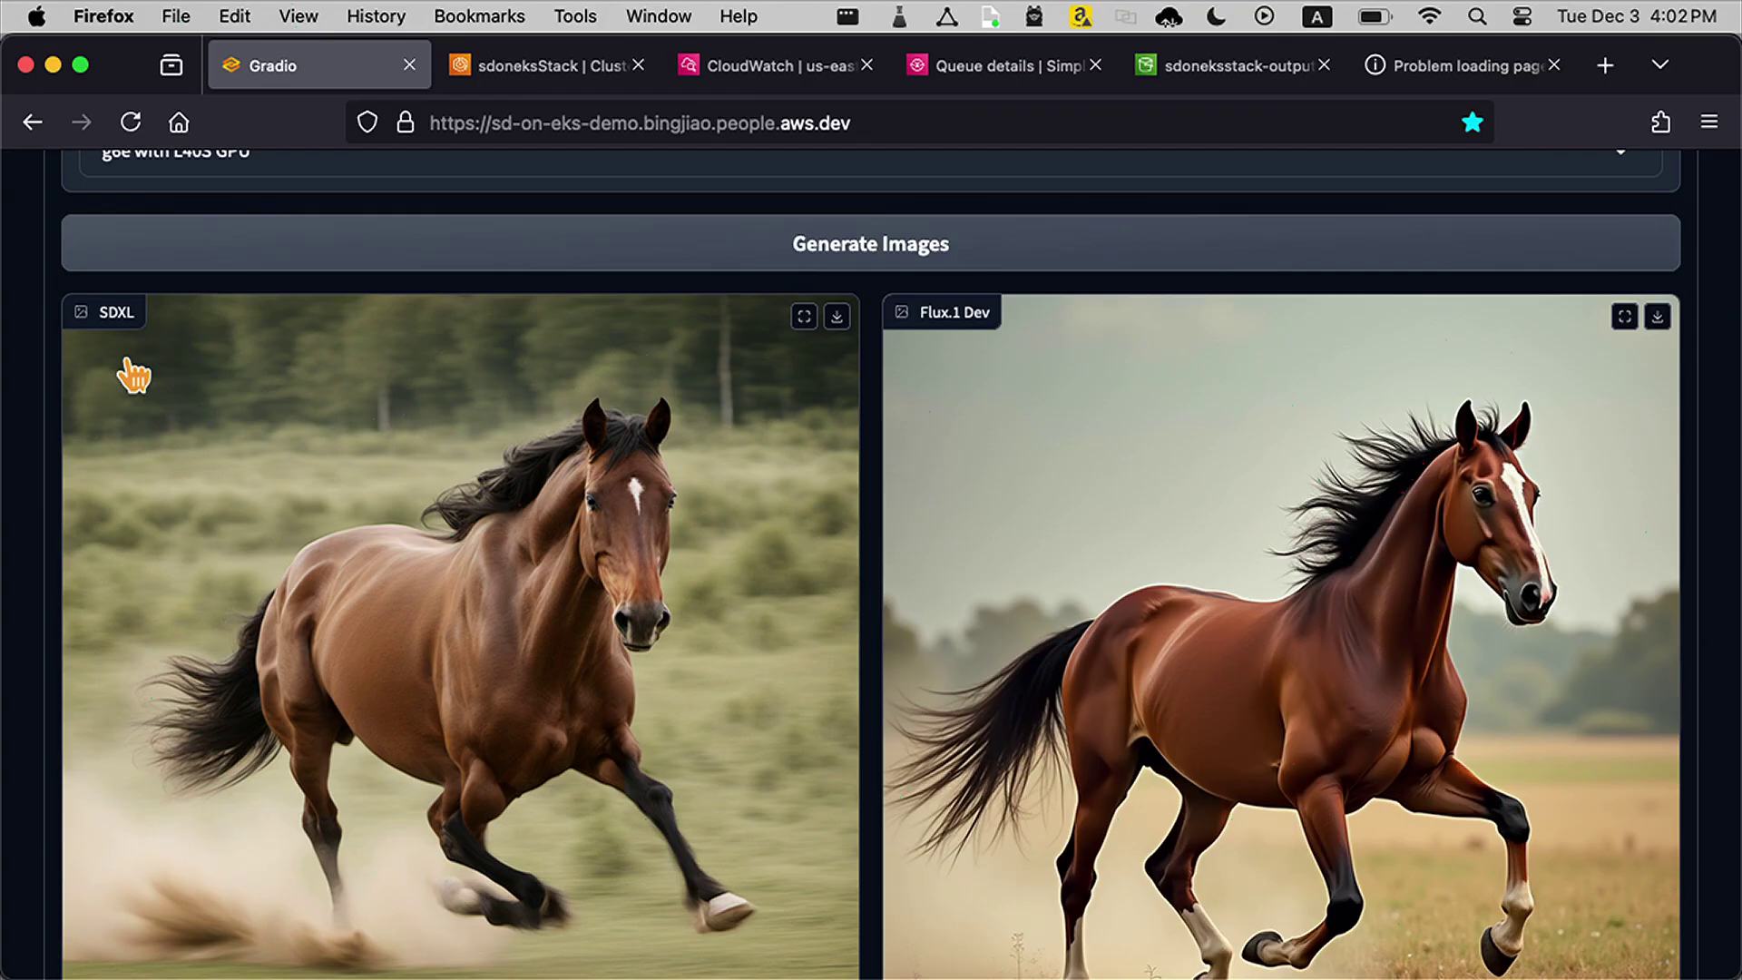
Step: Scroll up to the Current Pricing table showing on-demand and spot rates for g5, g6, g6e
{"action": "scroll", "scroll_direction": "up", "scroll_amount": 3}
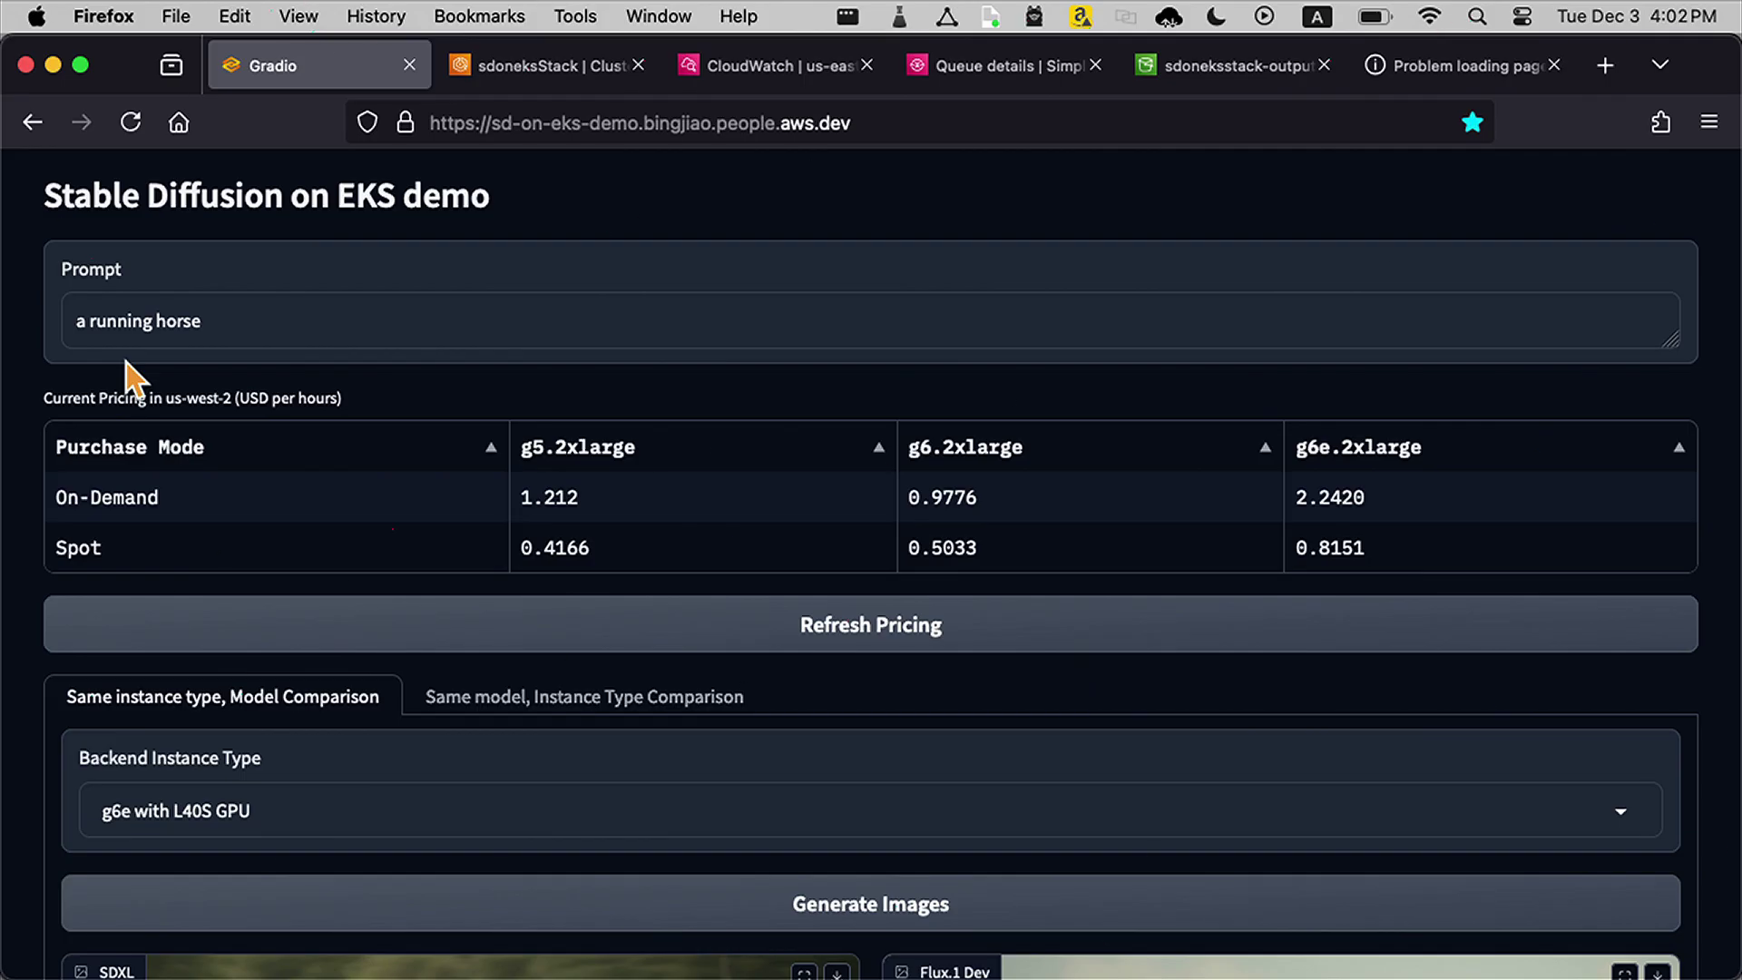
{"action": "mouse_move", "coordinate": [305, 553]}
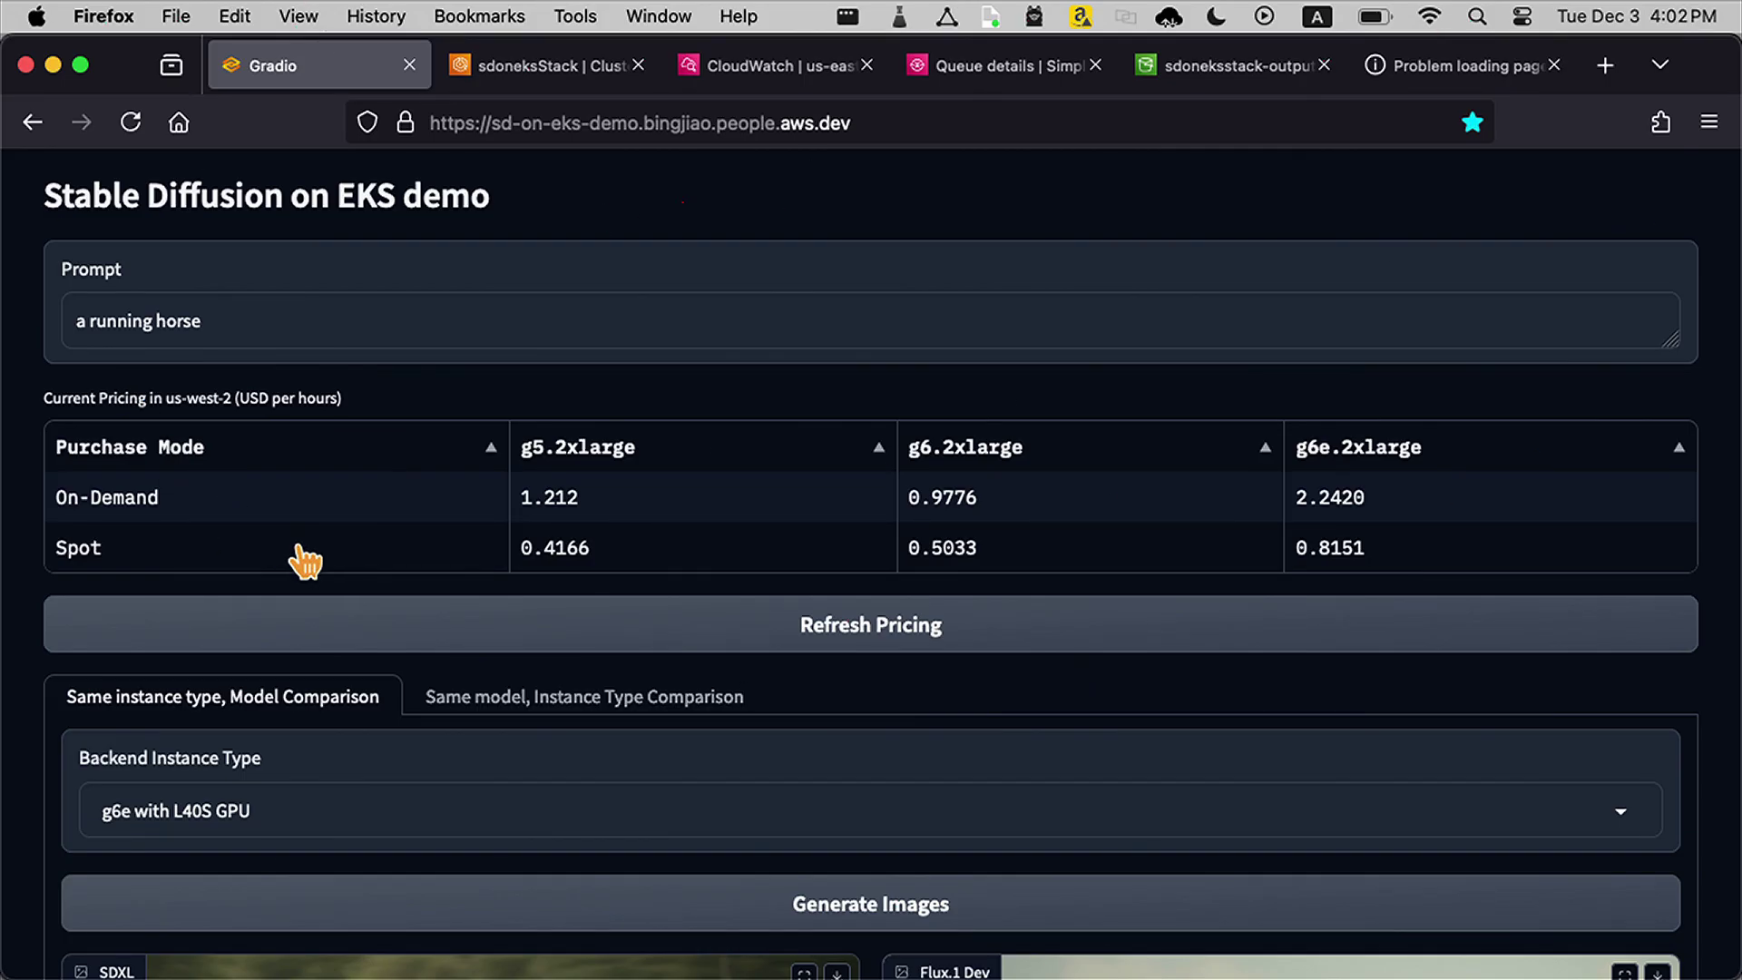